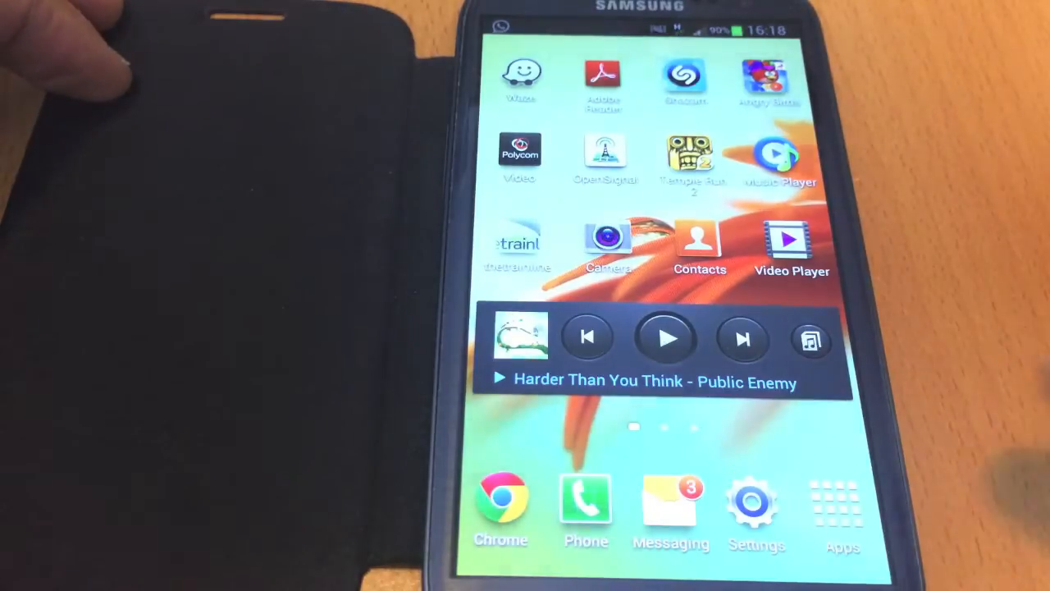
- Reach the Tethering and portable hotspot page via Settings and More settings
{"action": "left_click", "coordinate": [753, 500]}
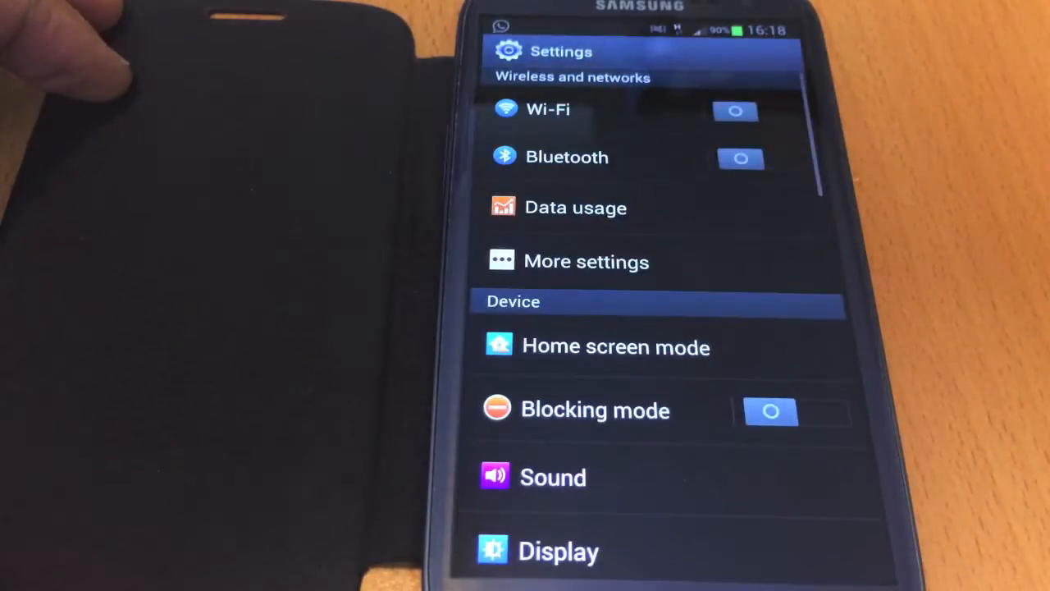
{"action": "left_click", "coordinate": [586, 261]}
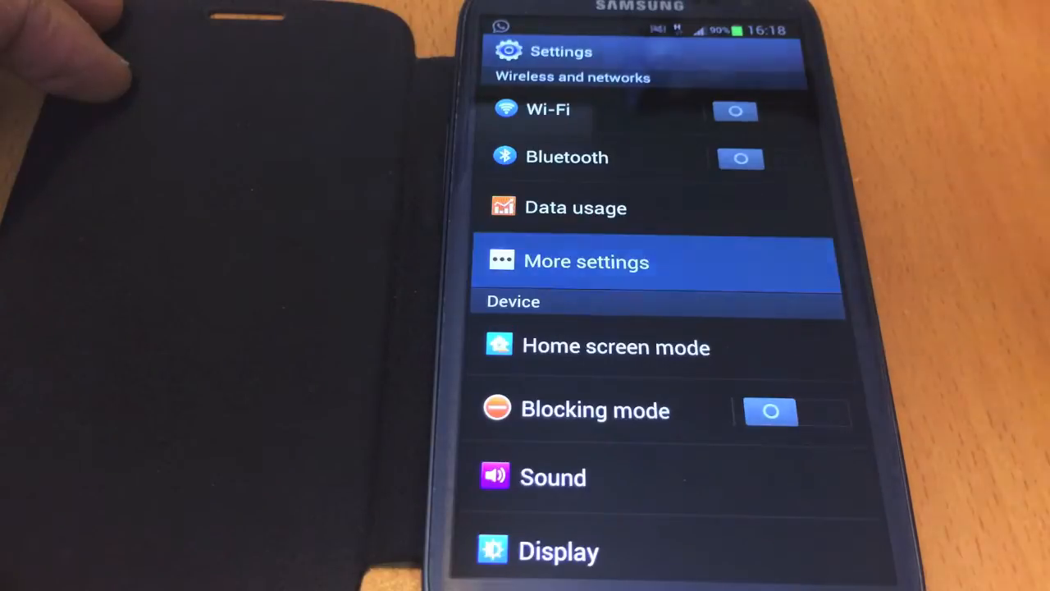
{"action": "left_click", "coordinate": [586, 260]}
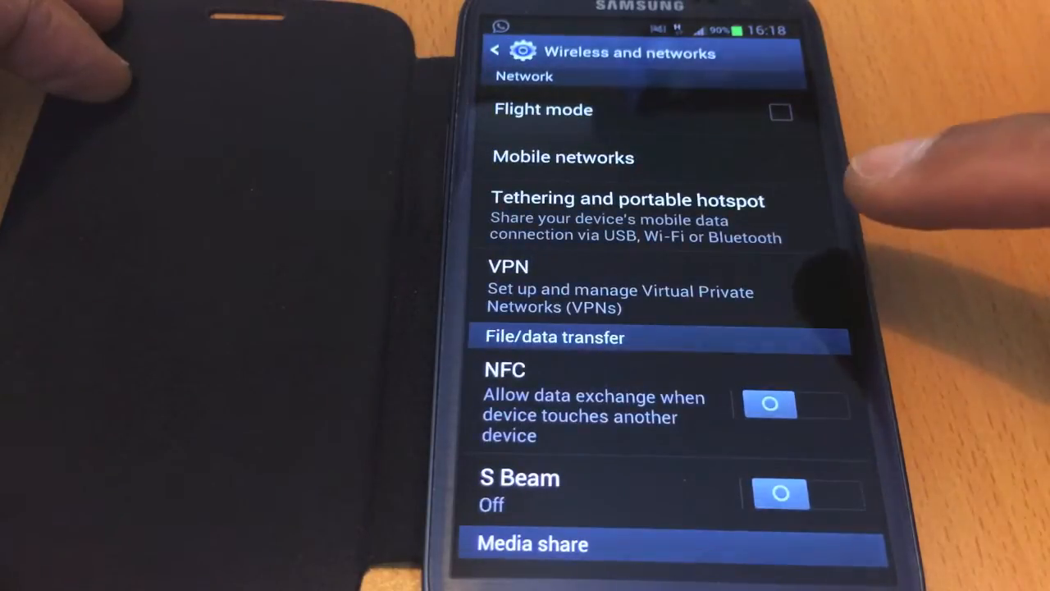
{"action": "left_click", "coordinate": [626, 198]}
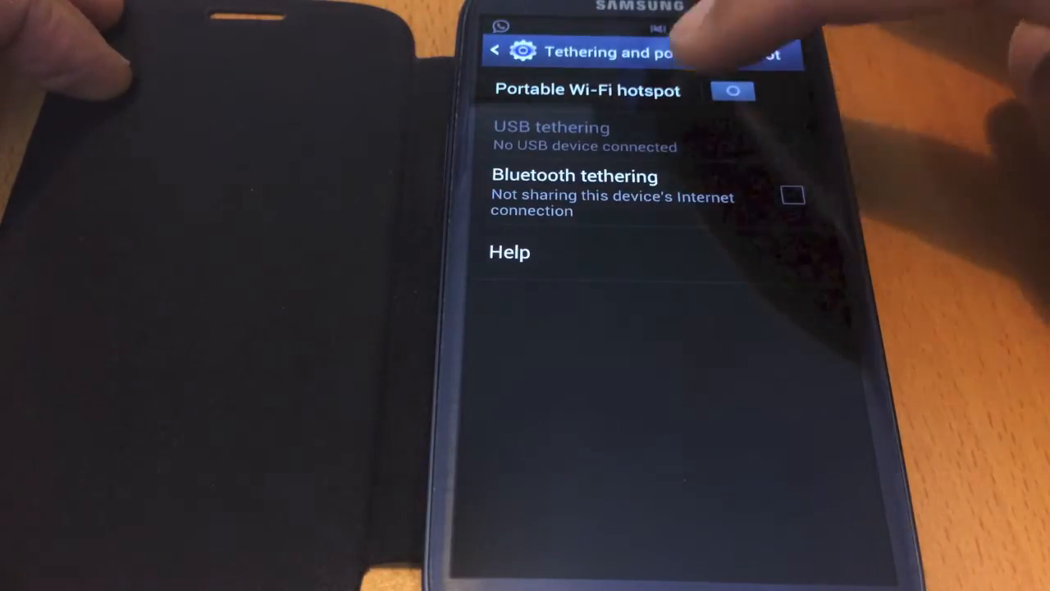
- Configure the portable Wi-Fi hotspot as AG with WPA2 PSK and a password, and save it
{"action": "left_click", "coordinate": [585, 89]}
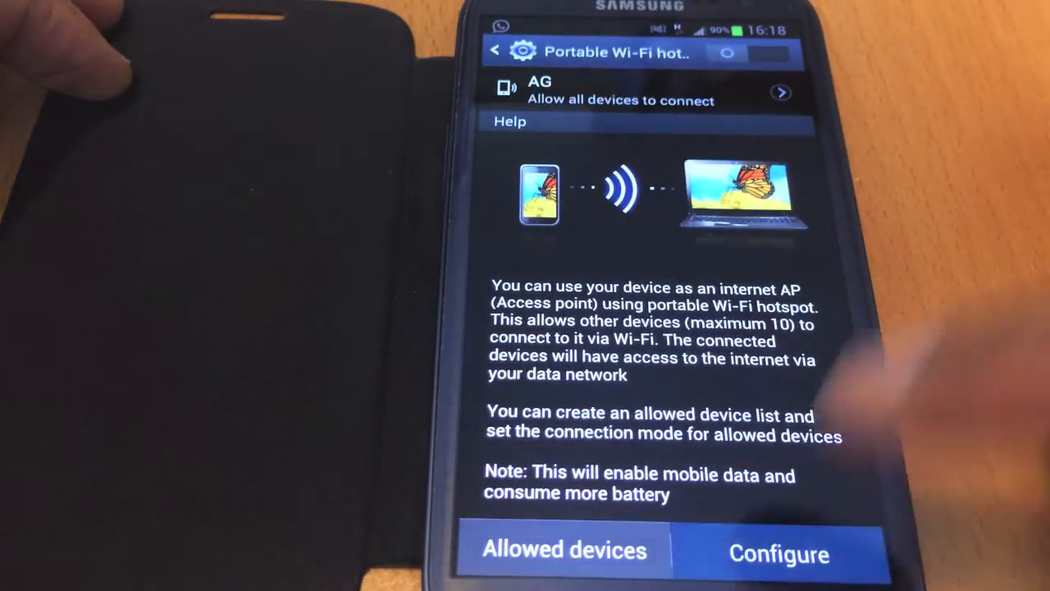
{"action": "left_click", "coordinate": [778, 549]}
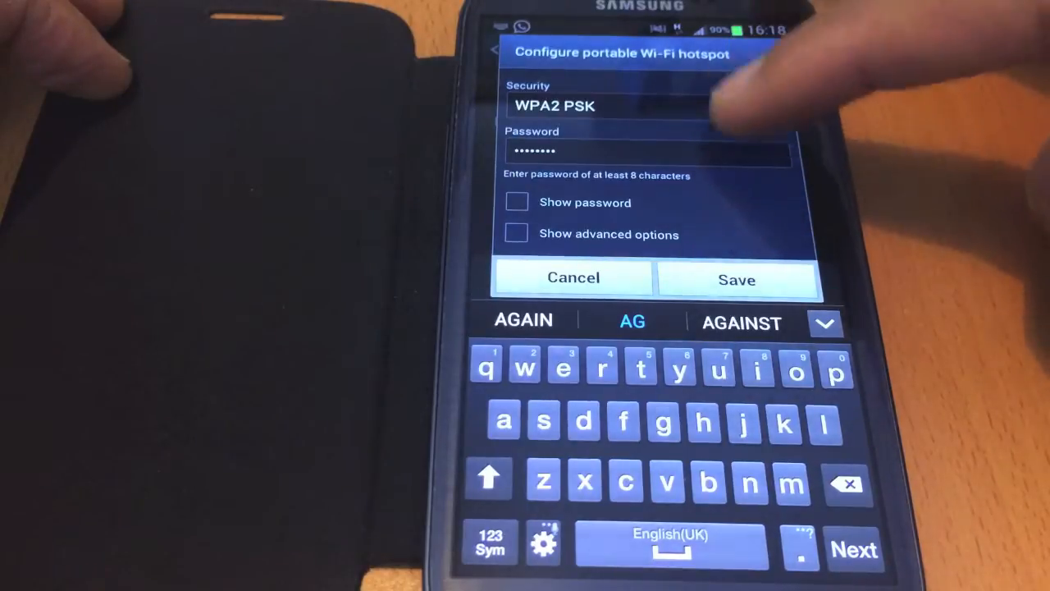
{"action": "left_click", "coordinate": [736, 278]}
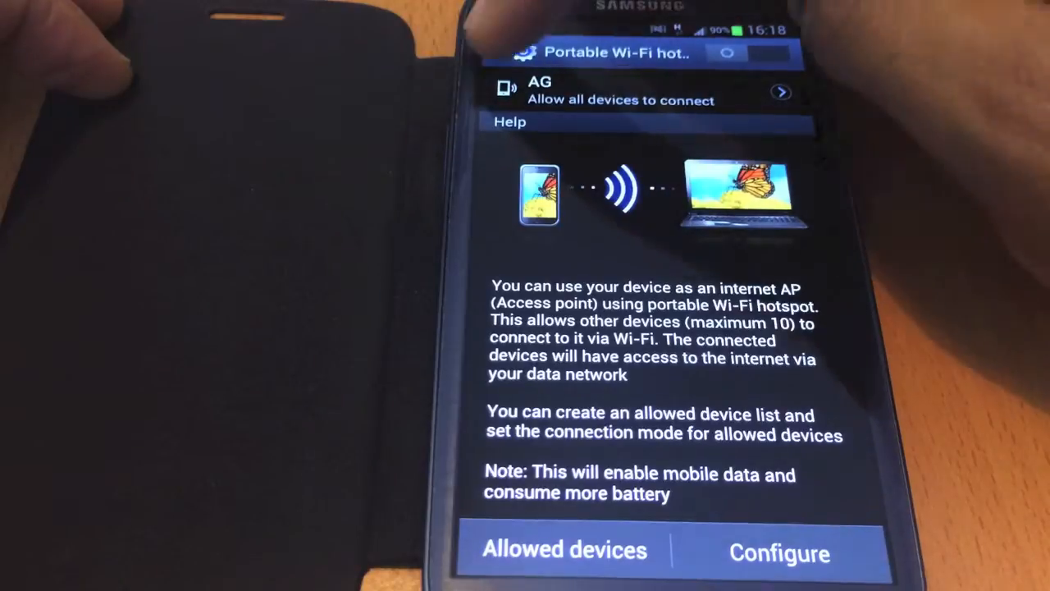
- Move back and forth between the tethering options and the AG hotspot page to review it
{"action": "left_click", "coordinate": [495, 52]}
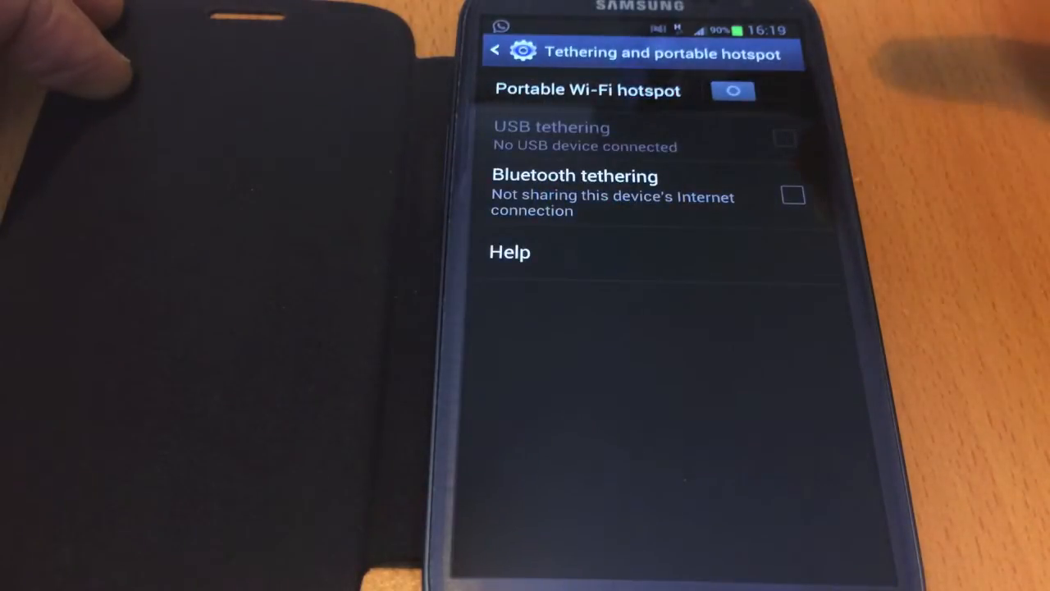
{"action": "left_click", "coordinate": [588, 89]}
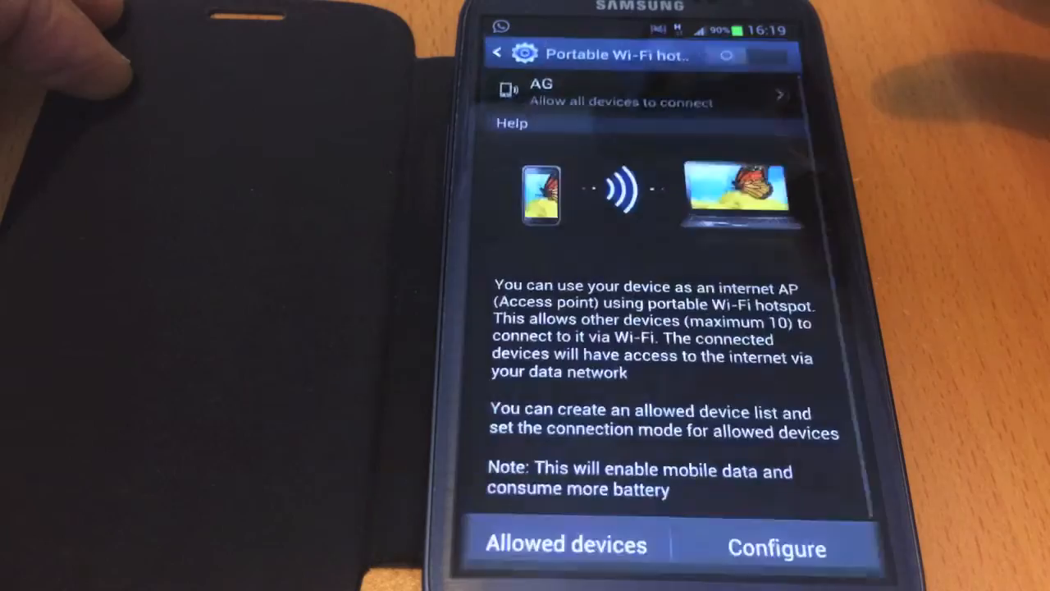
{"action": "left_click", "coordinate": [497, 53]}
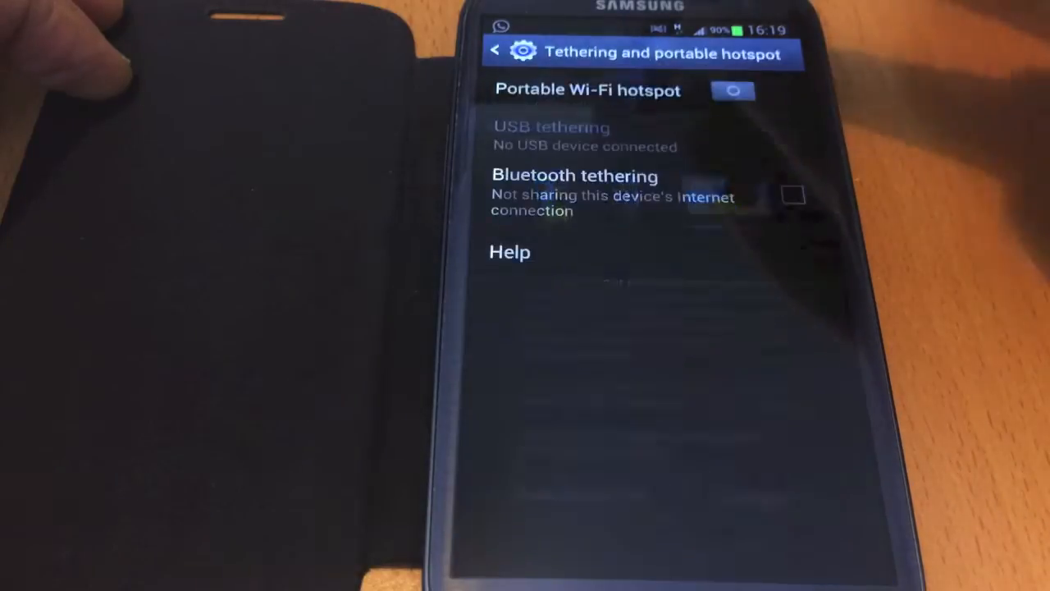
{"action": "left_click", "coordinate": [587, 90]}
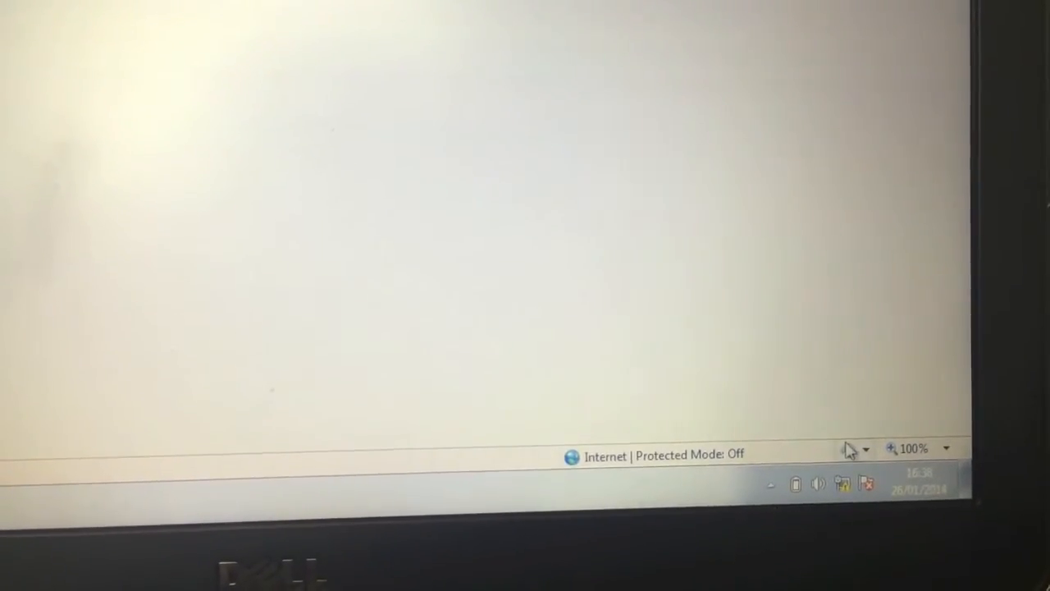
- Show the laptop's available wireless networks, with AG listed
{"action": "left_click", "coordinate": [842, 492]}
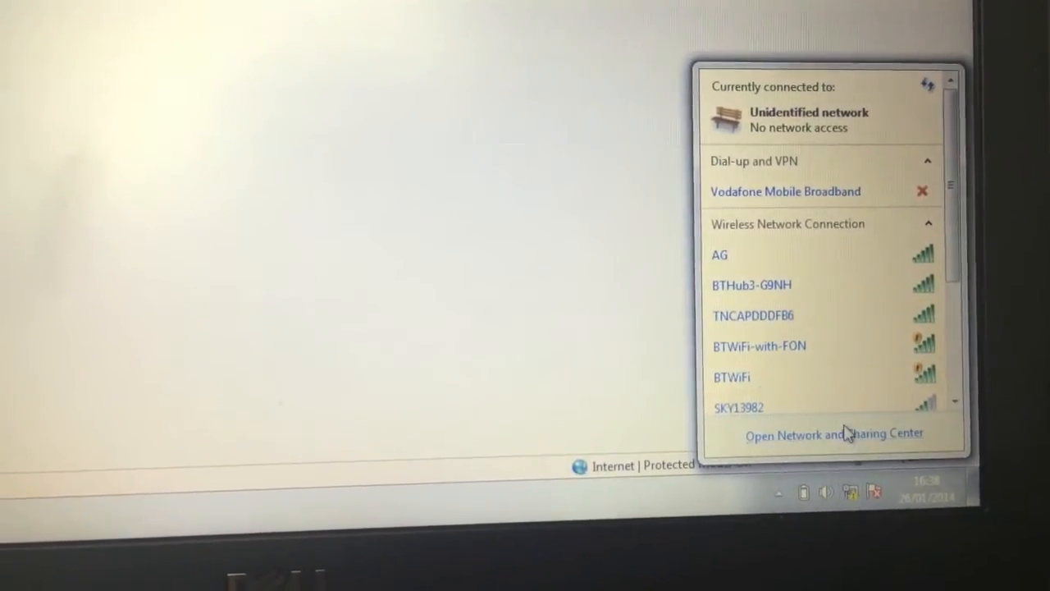
{"action": "mouse_move", "coordinate": [721, 246]}
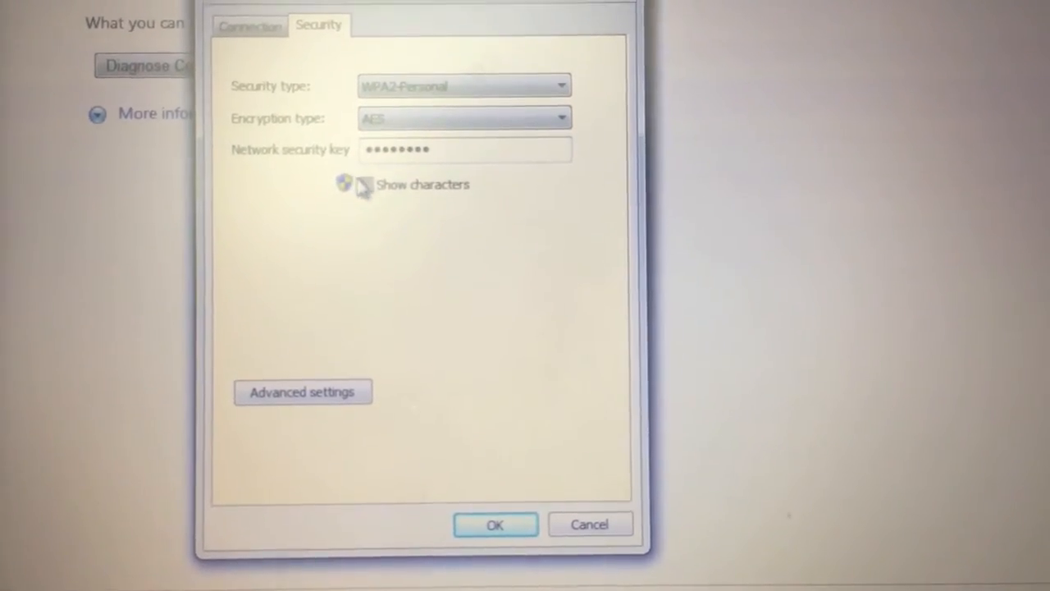
{"action": "left_click", "coordinate": [363, 182]}
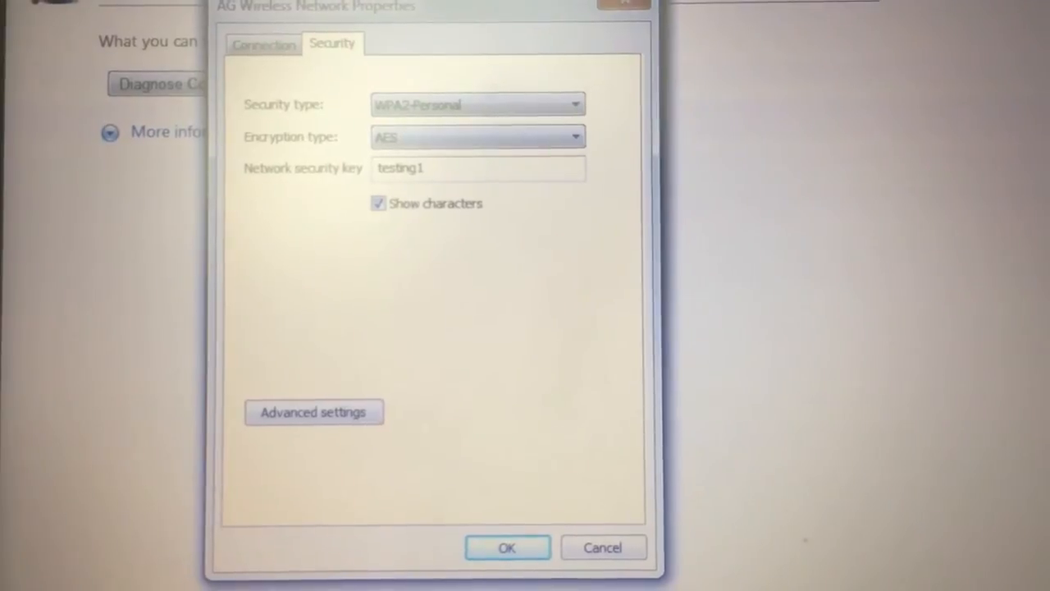
{"action": "left_click", "coordinate": [506, 548]}
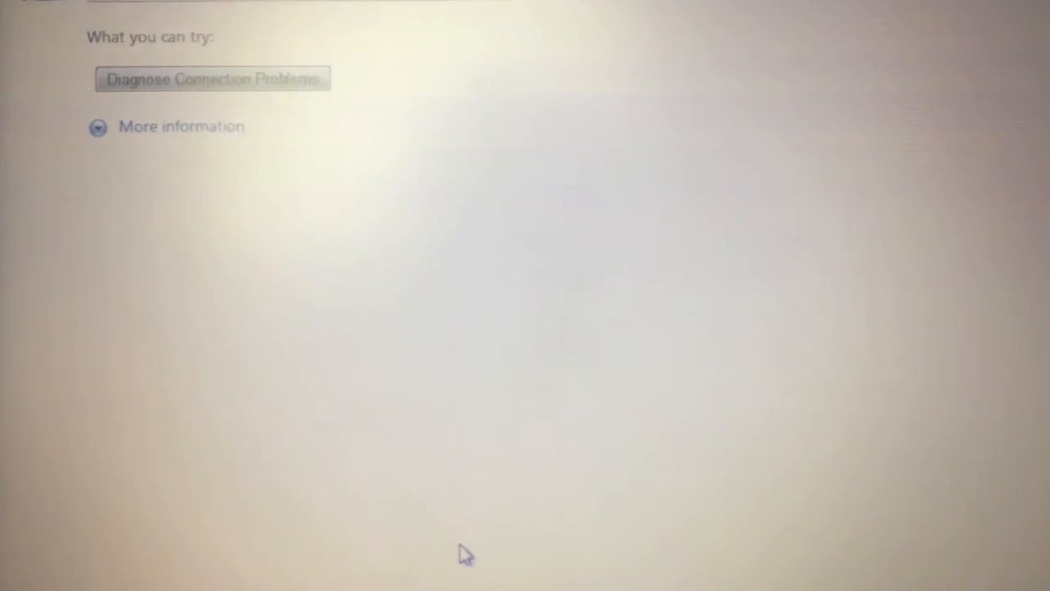
- Show the wireless list confirming the laptop is connected to AG
{"action": "left_click", "coordinate": [969, 446]}
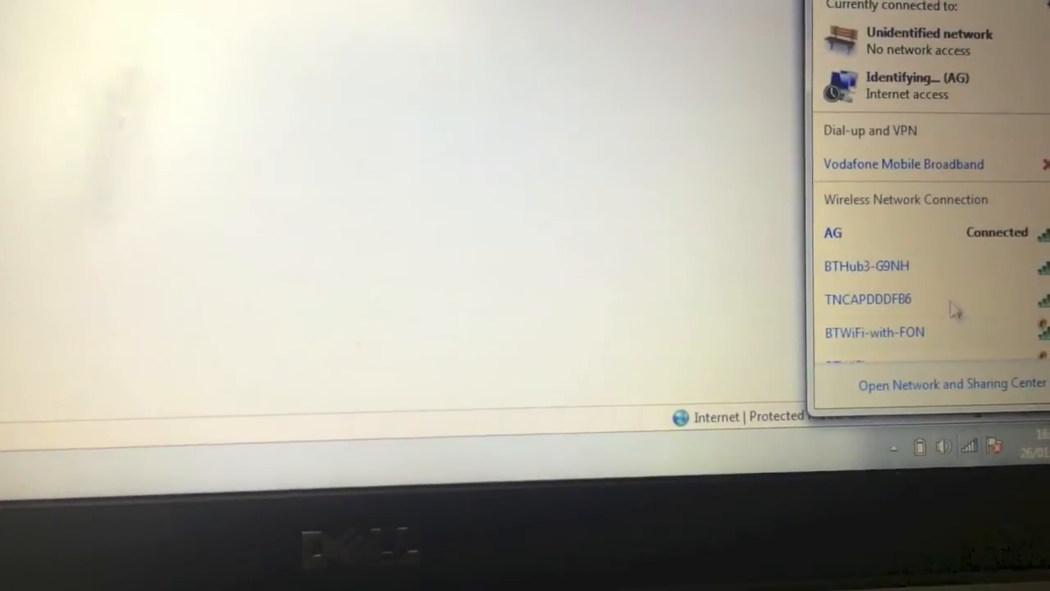
{"action": "mouse_move", "coordinate": [870, 205]}
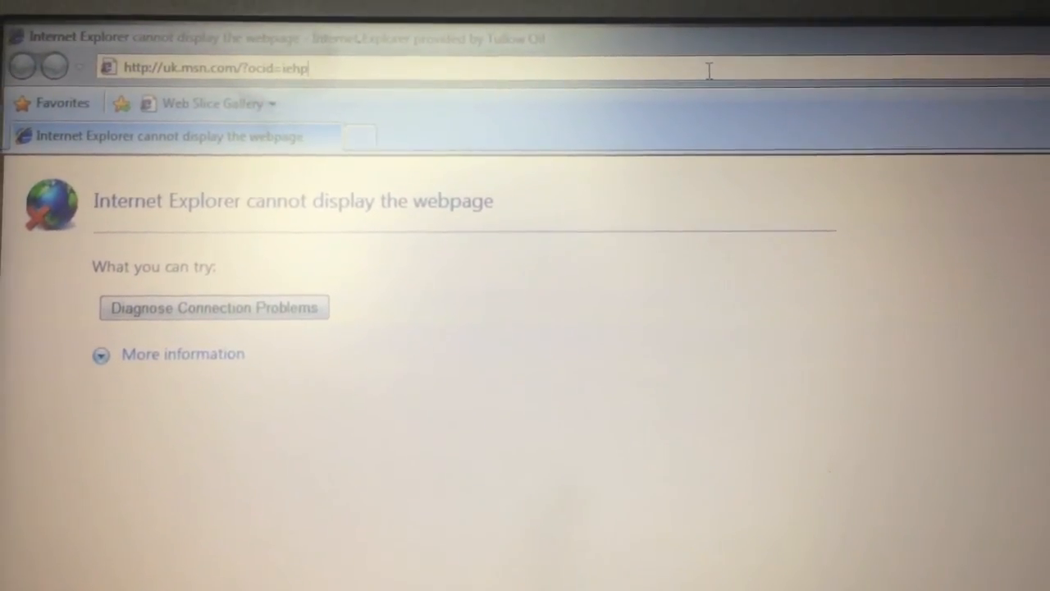
- Enter google.com in Internet Explorer's address bar from the suggestions
{"action": "type", "text": "g"}
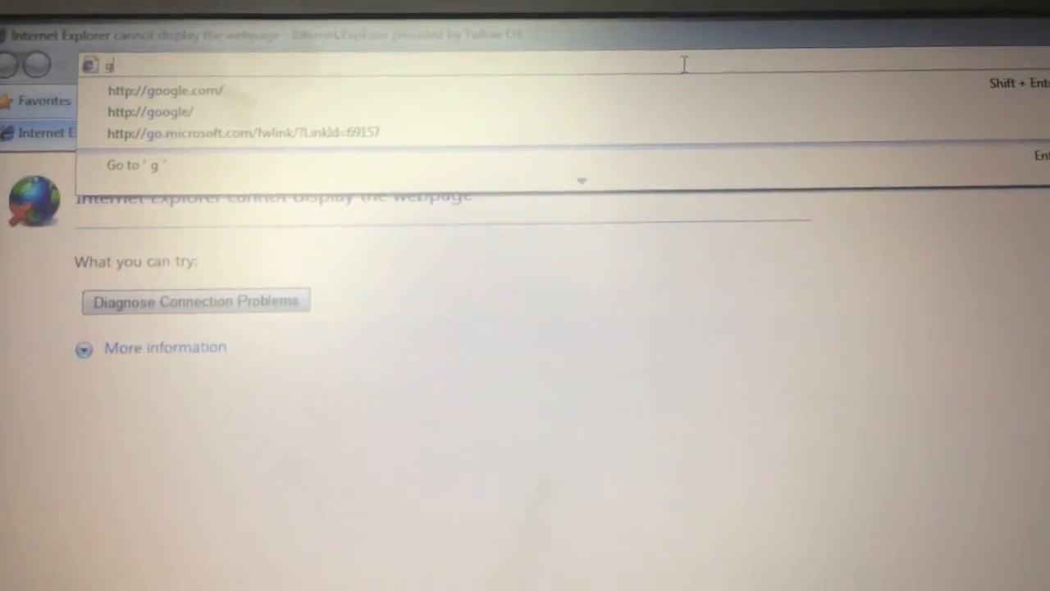
{"action": "left_click", "coordinate": [165, 90]}
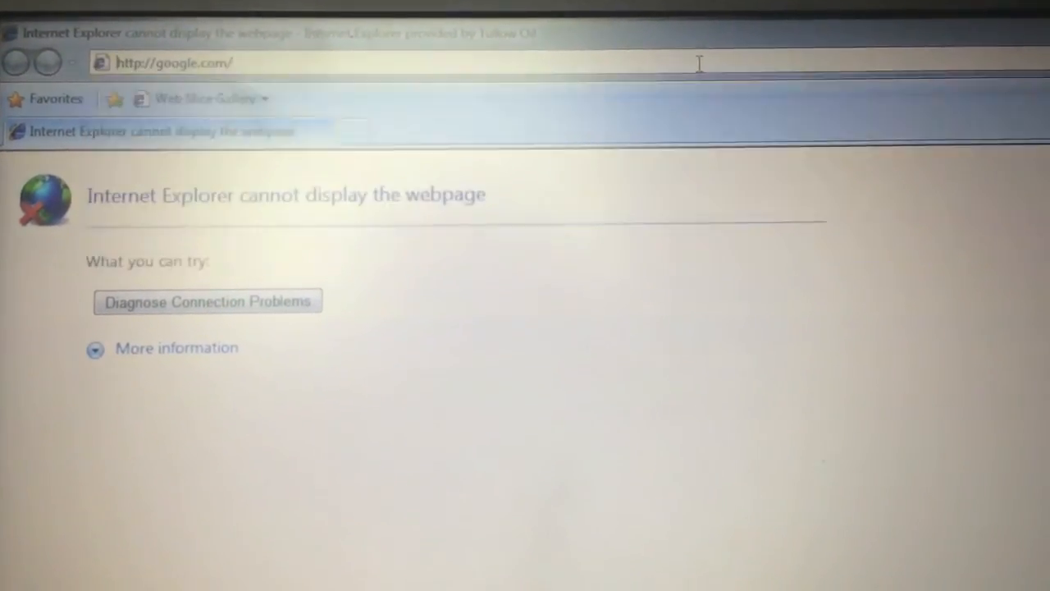